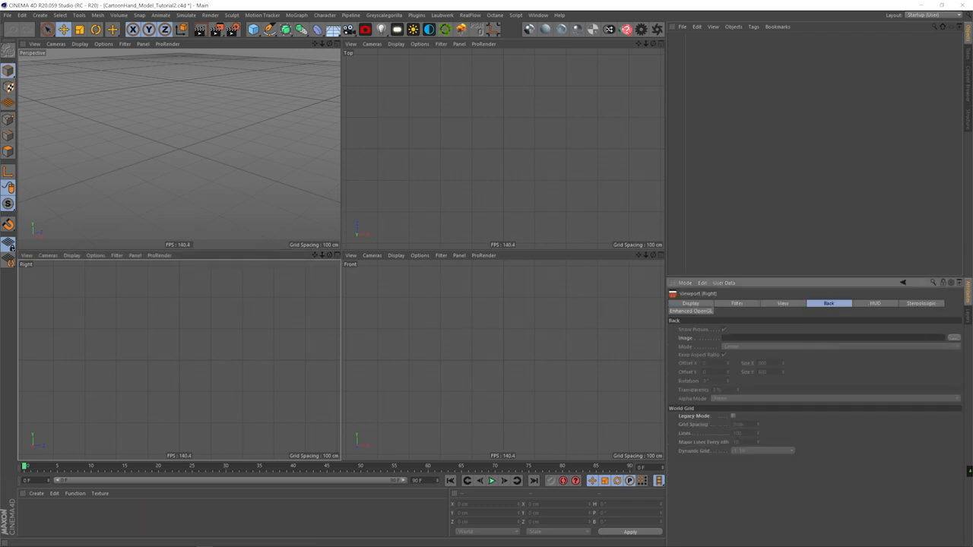
# - Add a Cube primitive and load the hand sketch as the Right view background, fitted to view
pyautogui.click(955, 338)
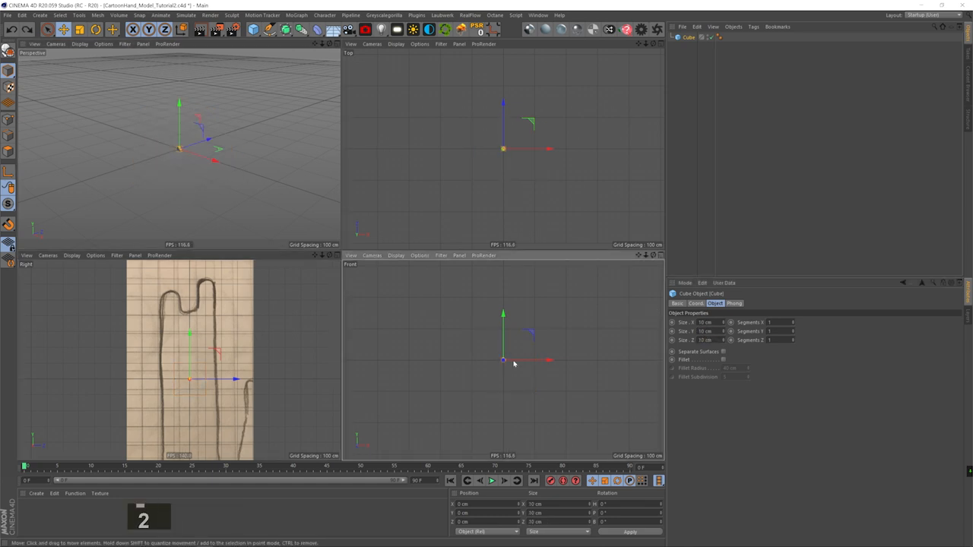
pyautogui.moveTo(503, 359); pyautogui.dragTo(486, 359)
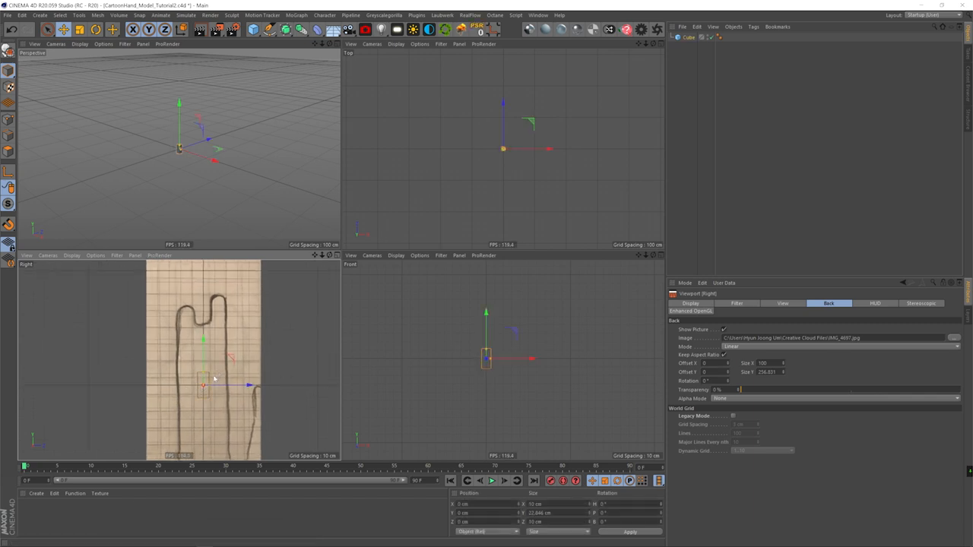
pyautogui.moveTo(203, 386); pyautogui.dragTo(217, 312)
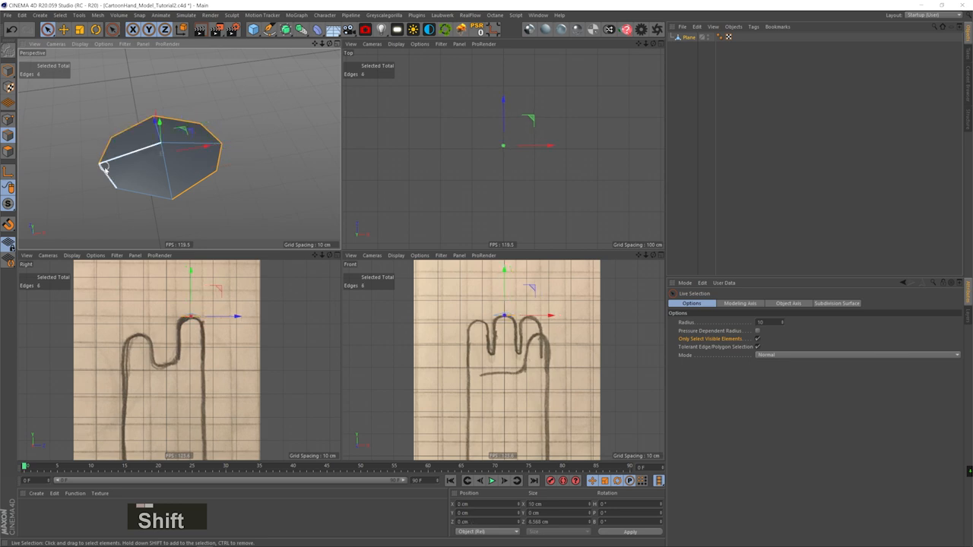
# - Extend the edge-loop selection on the base disc and undo the last change
pyautogui.moveTo(159, 122); pyautogui.dragTo(167, 137)
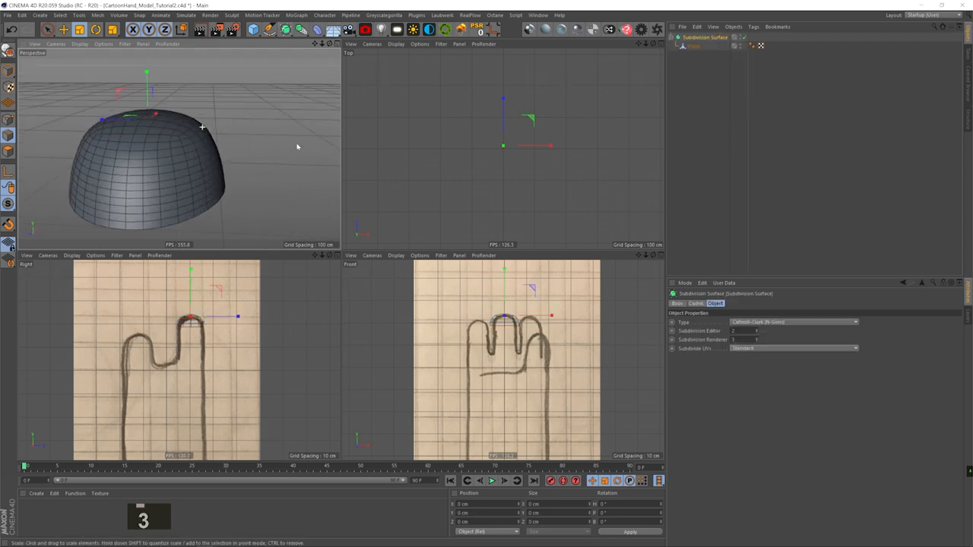
pyautogui.press('ctrl+z')
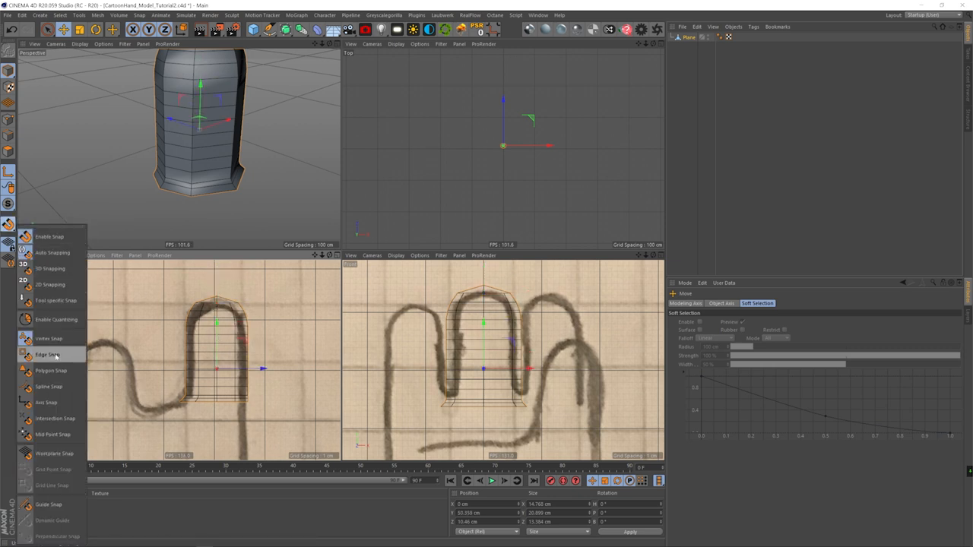
# - Enable Edge Snap from the Snap menu, then undo the last move
pyautogui.click(47, 356)
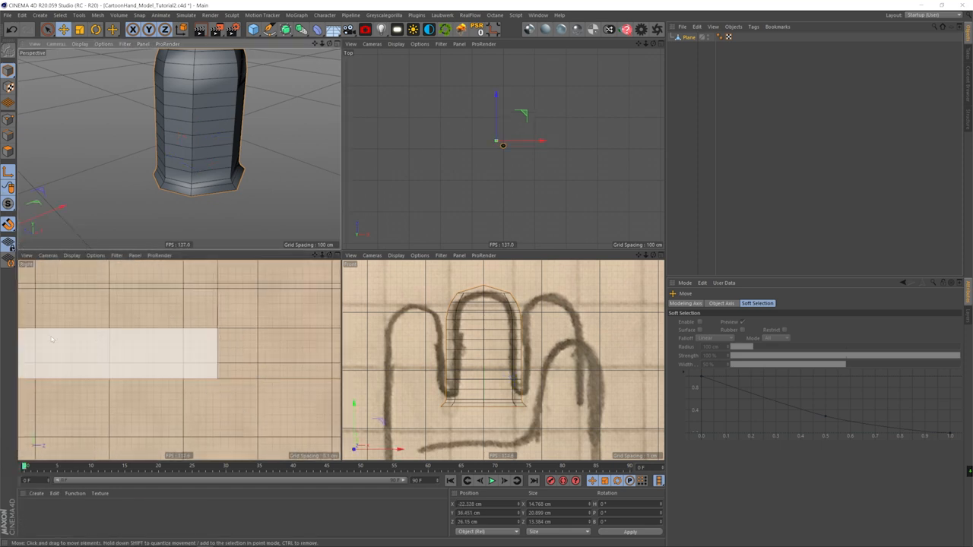
pyautogui.press('ctrl+z')
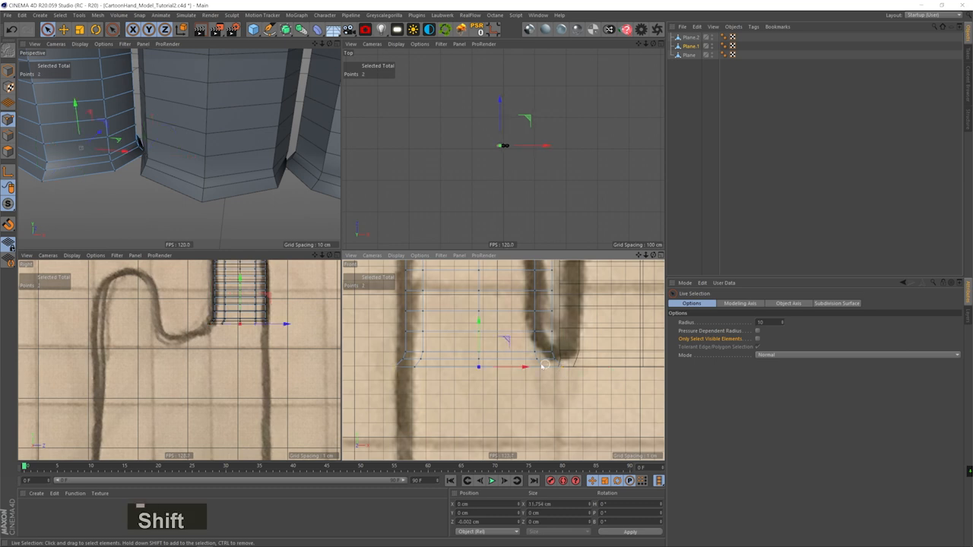
# - Select finger edge loops and soft-move the fingertip points to match the front sketch
pyautogui.click(450, 365)
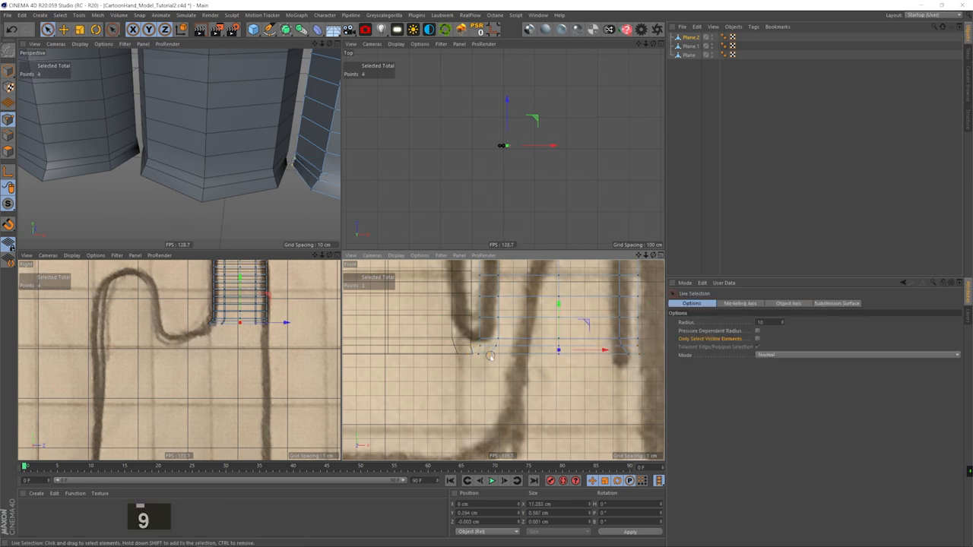
pyautogui.click(620, 348)
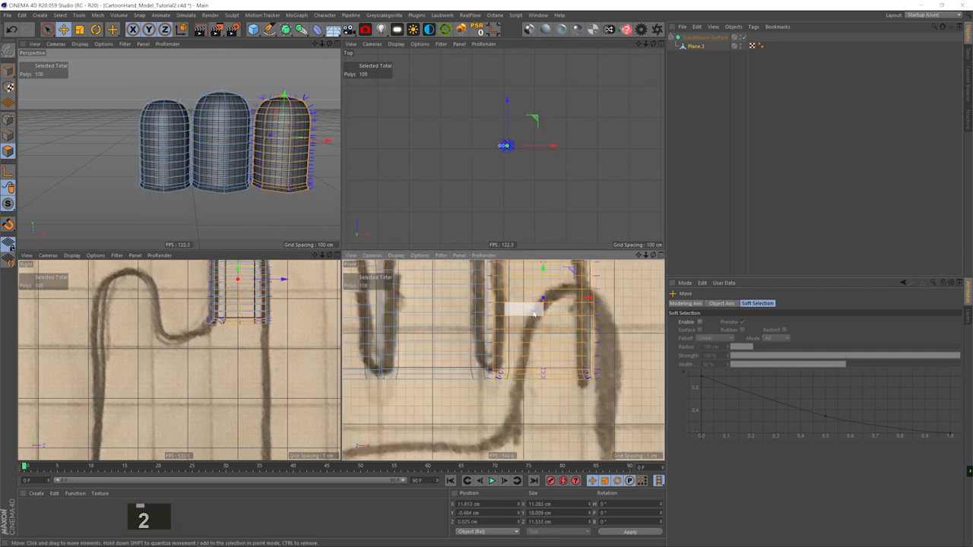
pyautogui.moveTo(532, 311); pyautogui.dragTo(596, 301)
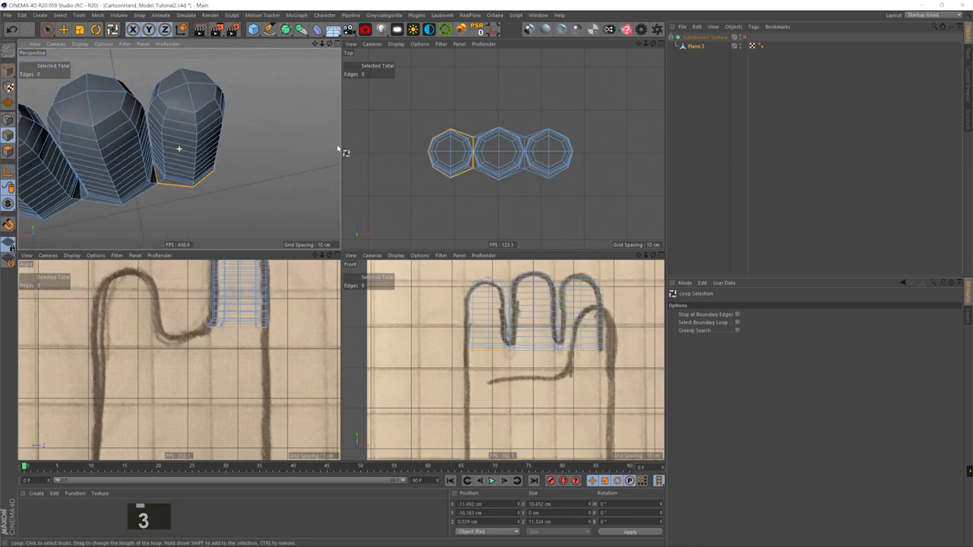
# - Loop-select the top edge loop around the finger columns
pyautogui.click(596, 134)
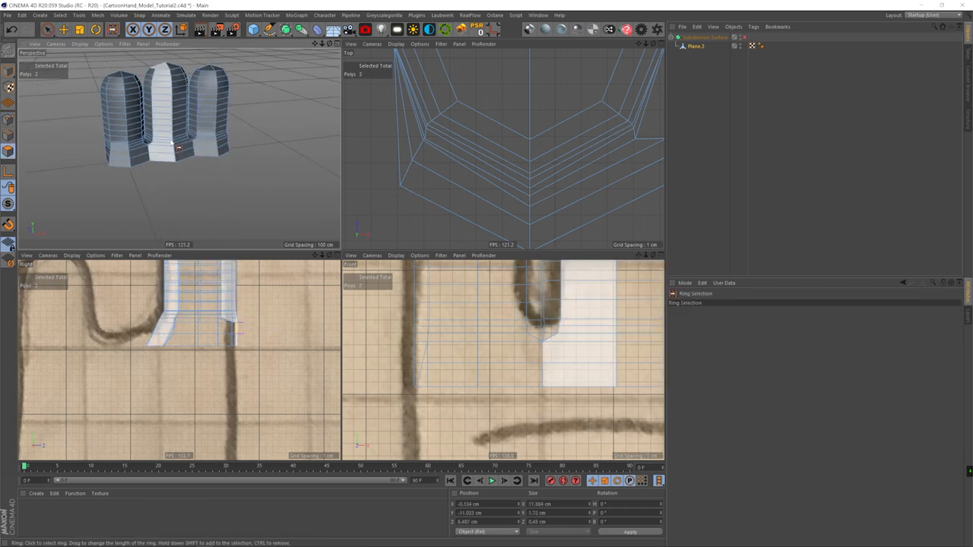
# - Start the selection shortcut (U) for picking the finger's edge ring
pyautogui.press('u')
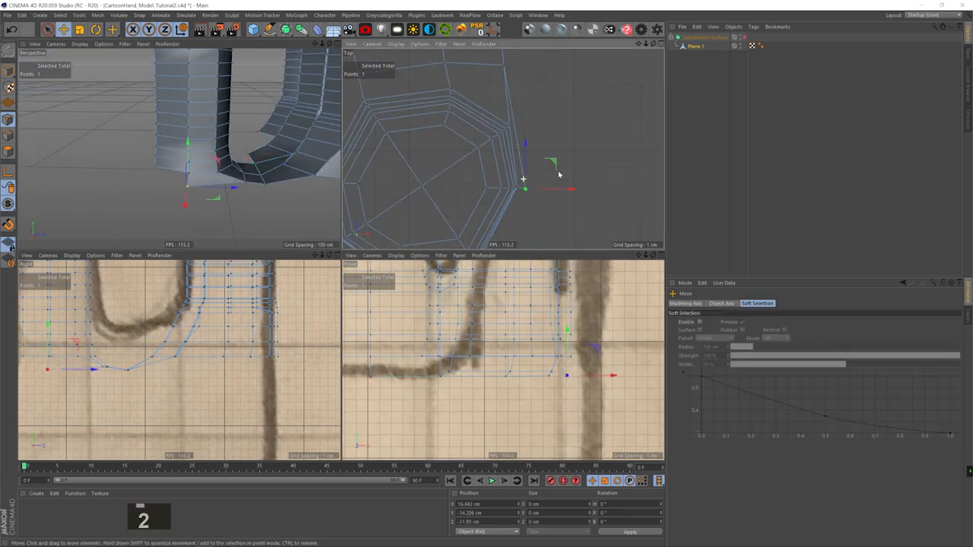
# - Soft-drag the finger's bottom points so its base bends toward the palm line
pyautogui.moveTo(523, 179); pyautogui.dragTo(478, 146)
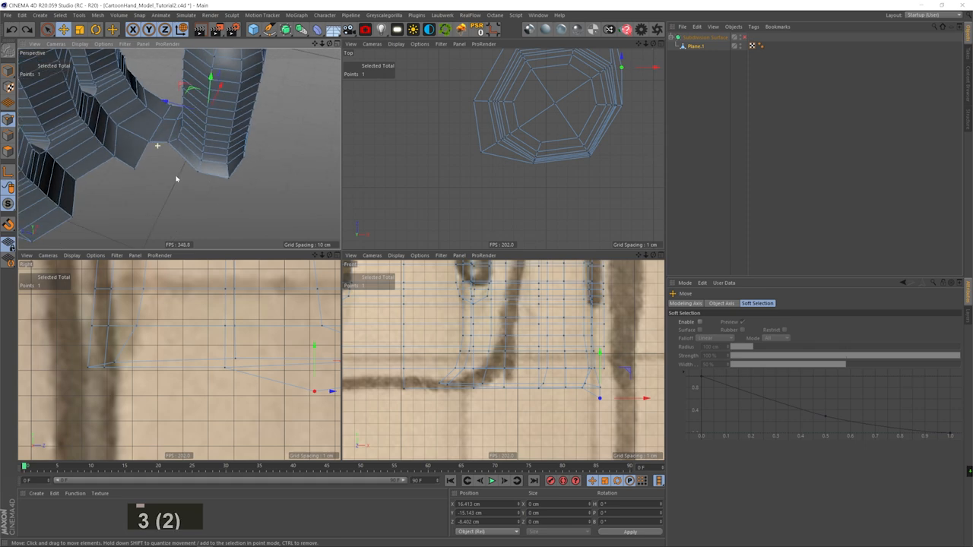
# - Start the Polygon Pen to bridge the finger bases into a palm, undoing a stray extrusion
pyautogui.press('m')
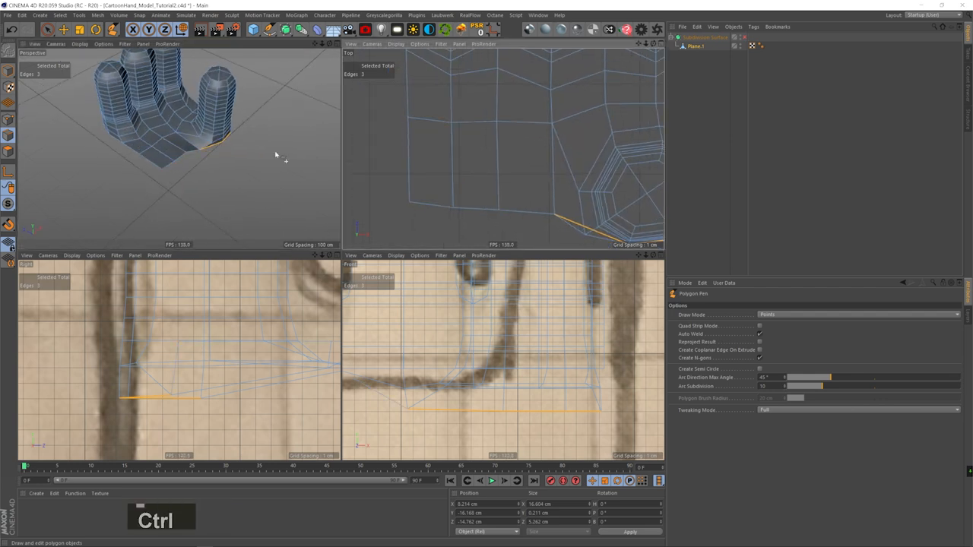
pyautogui.press('ctrl+z')
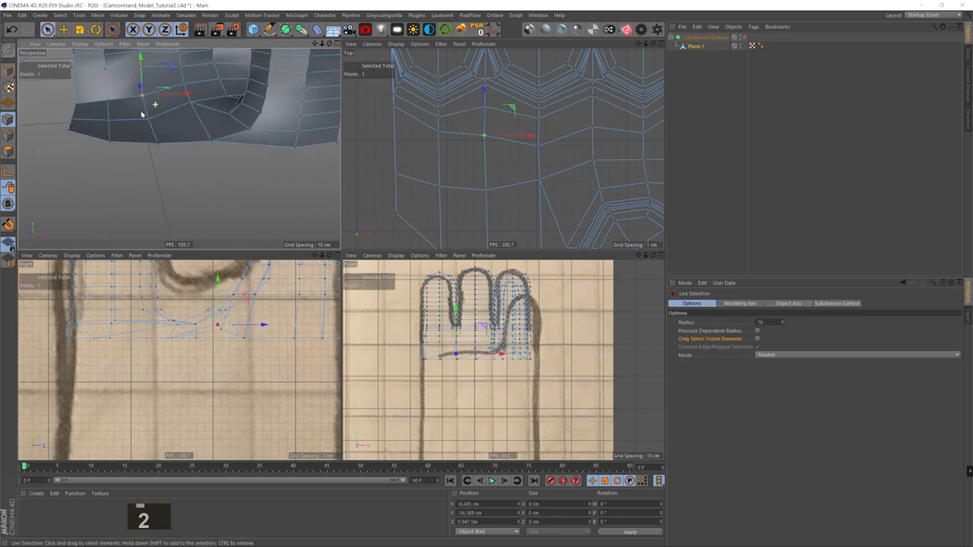
pyautogui.press('ctrl+s')
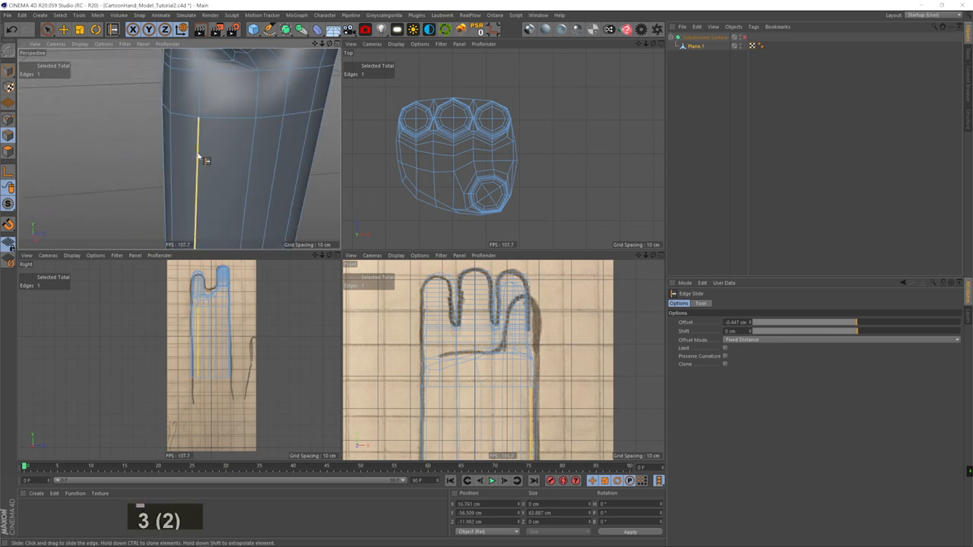
# - Edge-slide the finger's edge loop along its length to mark the knuckle crease
pyautogui.moveTo(201, 159); pyautogui.dragTo(231, 168)
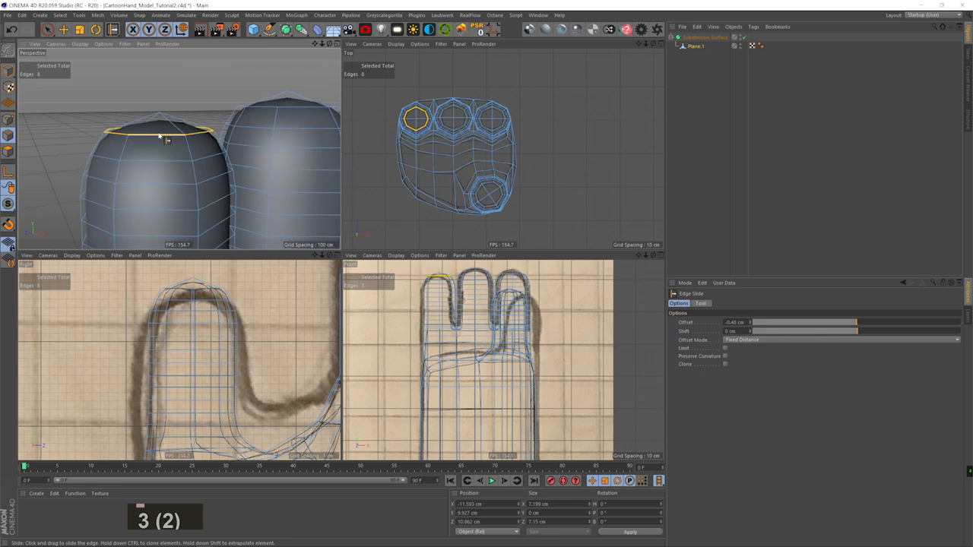
# - Edge-slide the loop near the fingertip upward and fine-tune it to round the top
pyautogui.moveTo(160, 140); pyautogui.dragTo(160, 124)
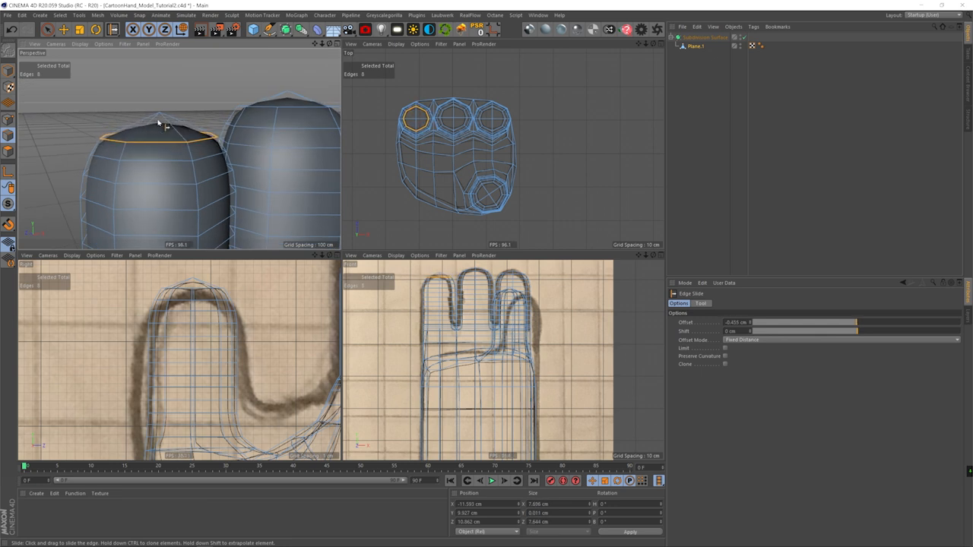
pyautogui.moveTo(152, 133); pyautogui.dragTo(160, 125)
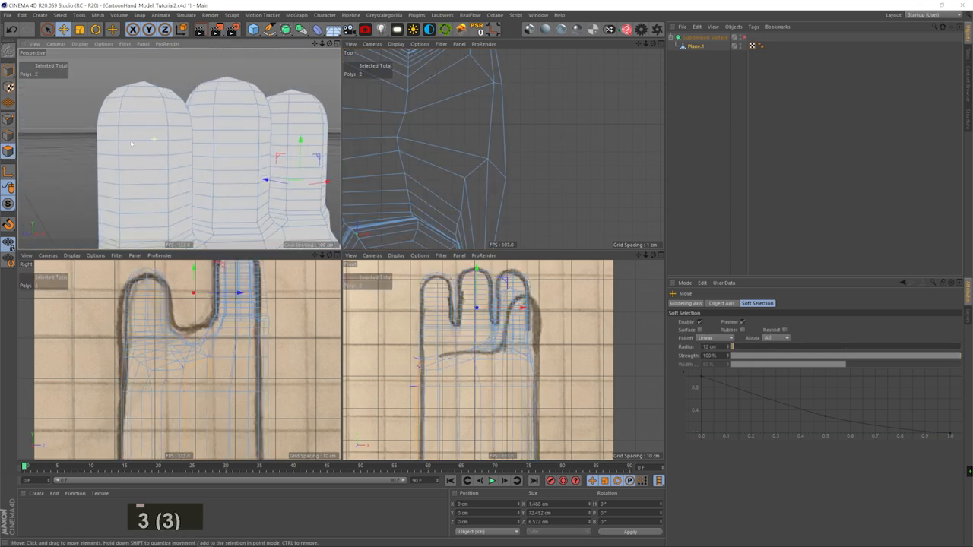
pyautogui.press('k')
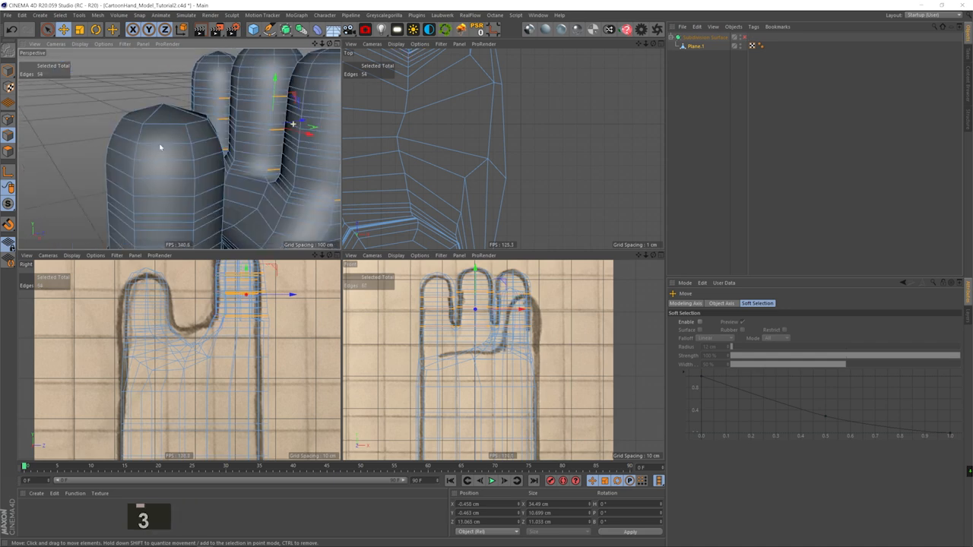
# - Undo recent edits while navigating to the knuckle area between the fingers
pyautogui.press('ctrl+z')
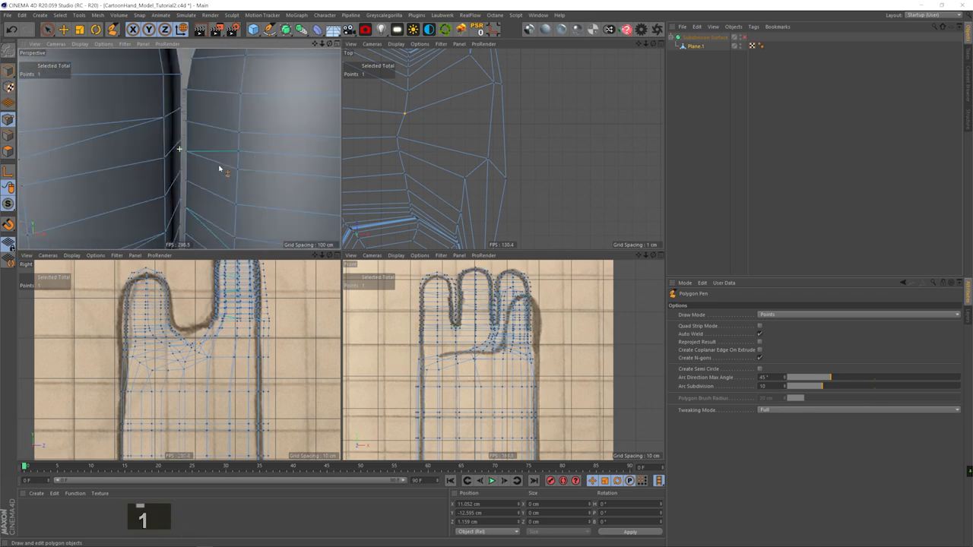
pyautogui.press('ctrl+z')
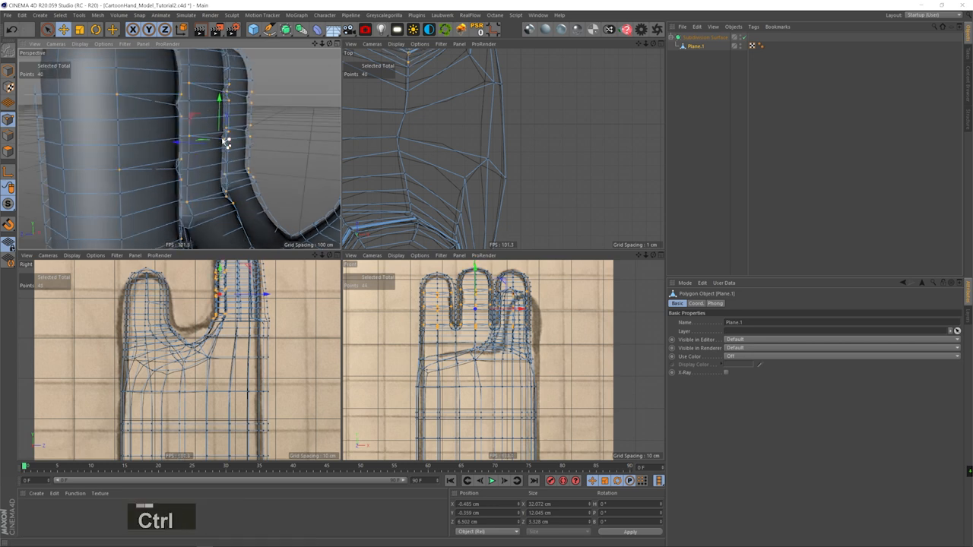
# - Remove unwanted points from the finger-base selection and undo a misstep while checking the gap
pyautogui.moveTo(221, 139); pyautogui.dragTo(200, 149)
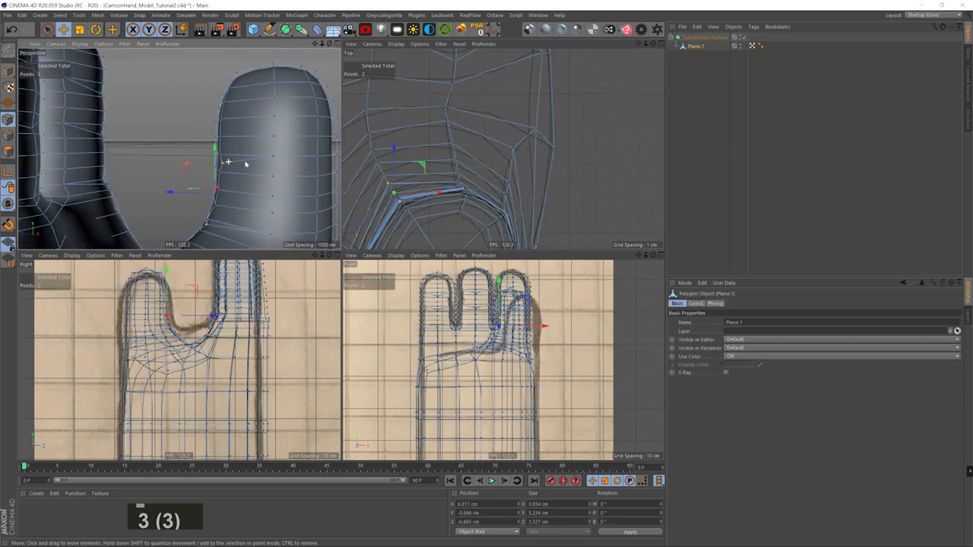
pyautogui.press('ctrl+z')
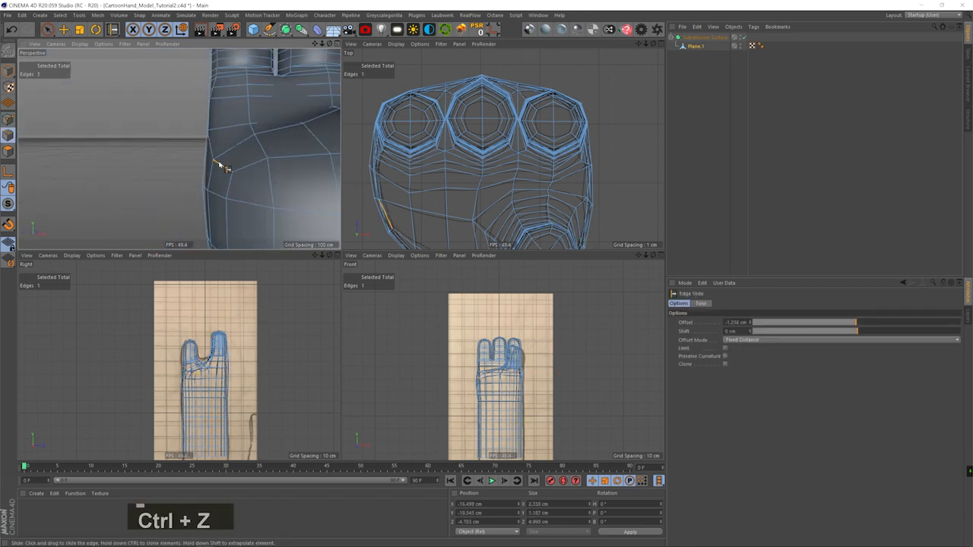
# - Undo the Edge Slide applied to the palm edge loops
pyautogui.press('ctrl+z')
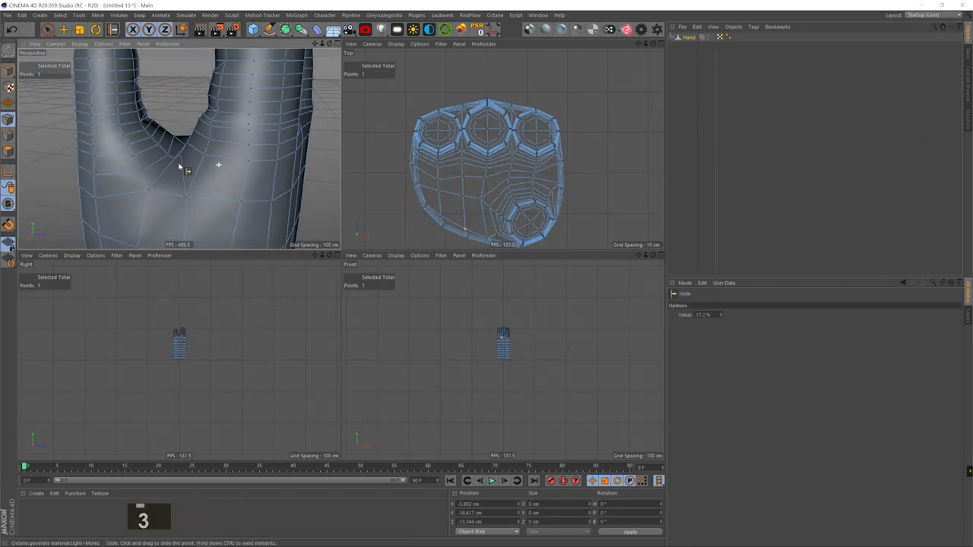